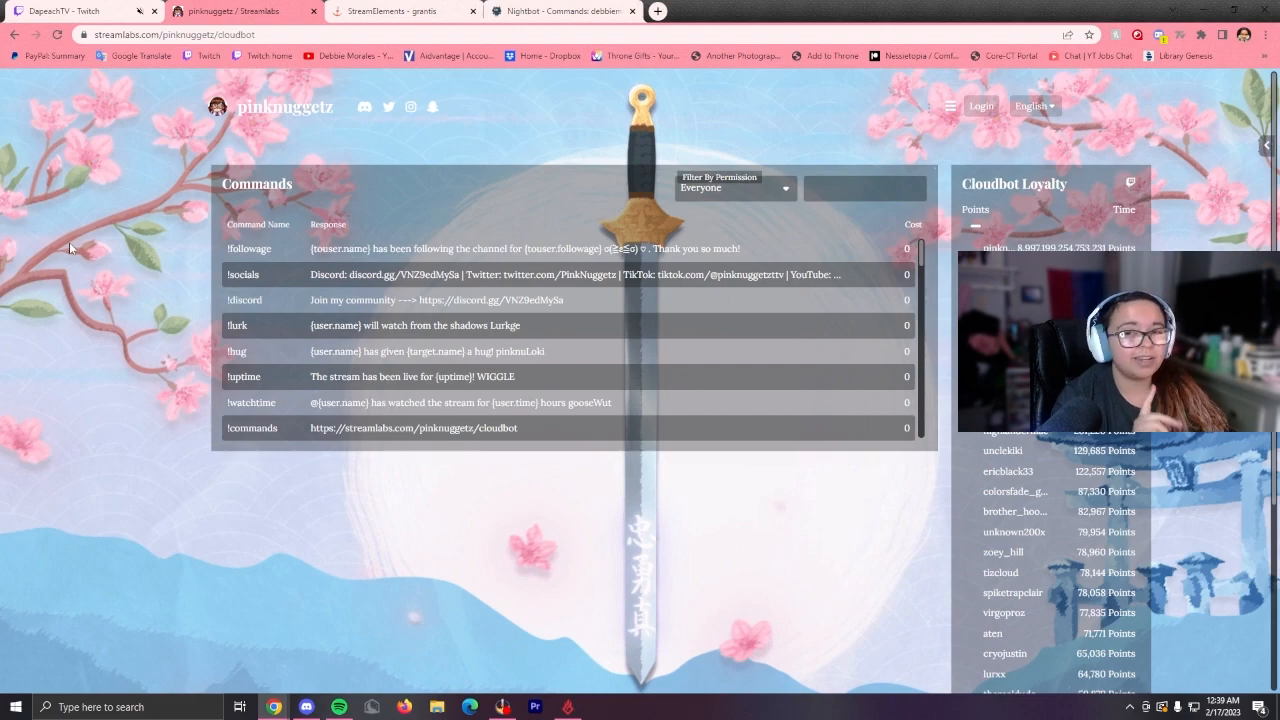
mouse_move(198, 160)
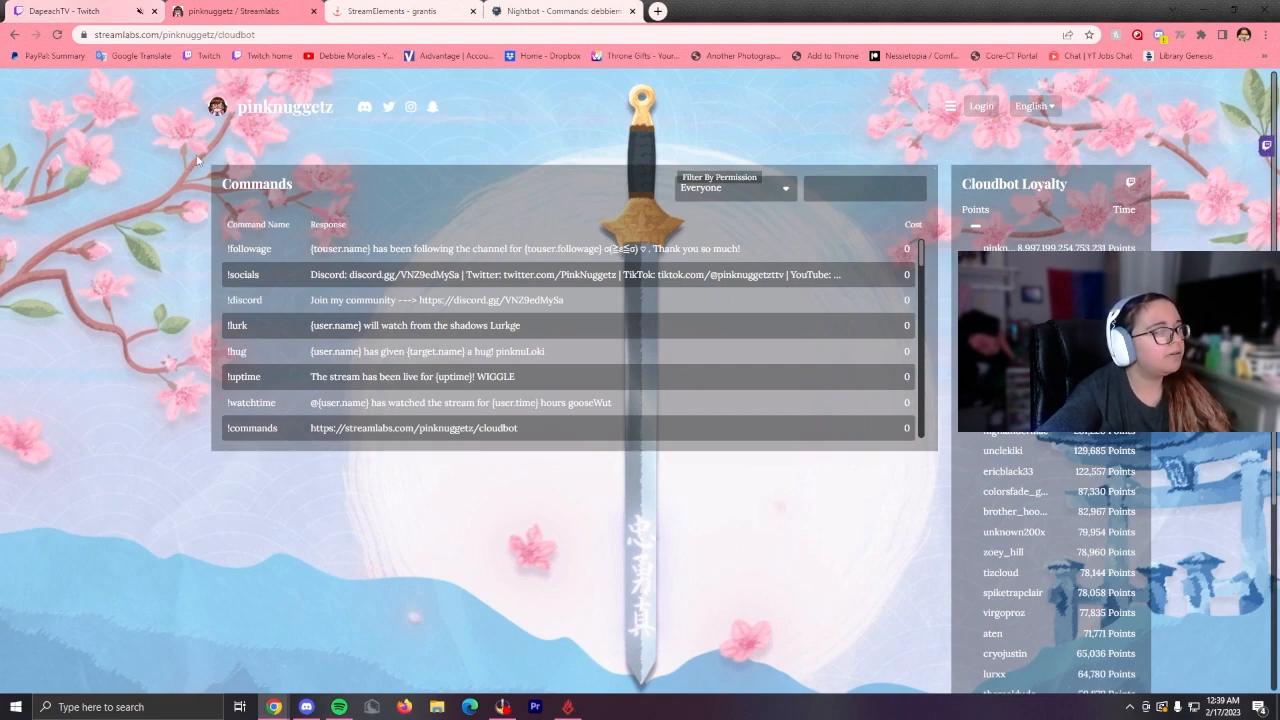
mouse_move(234, 214)
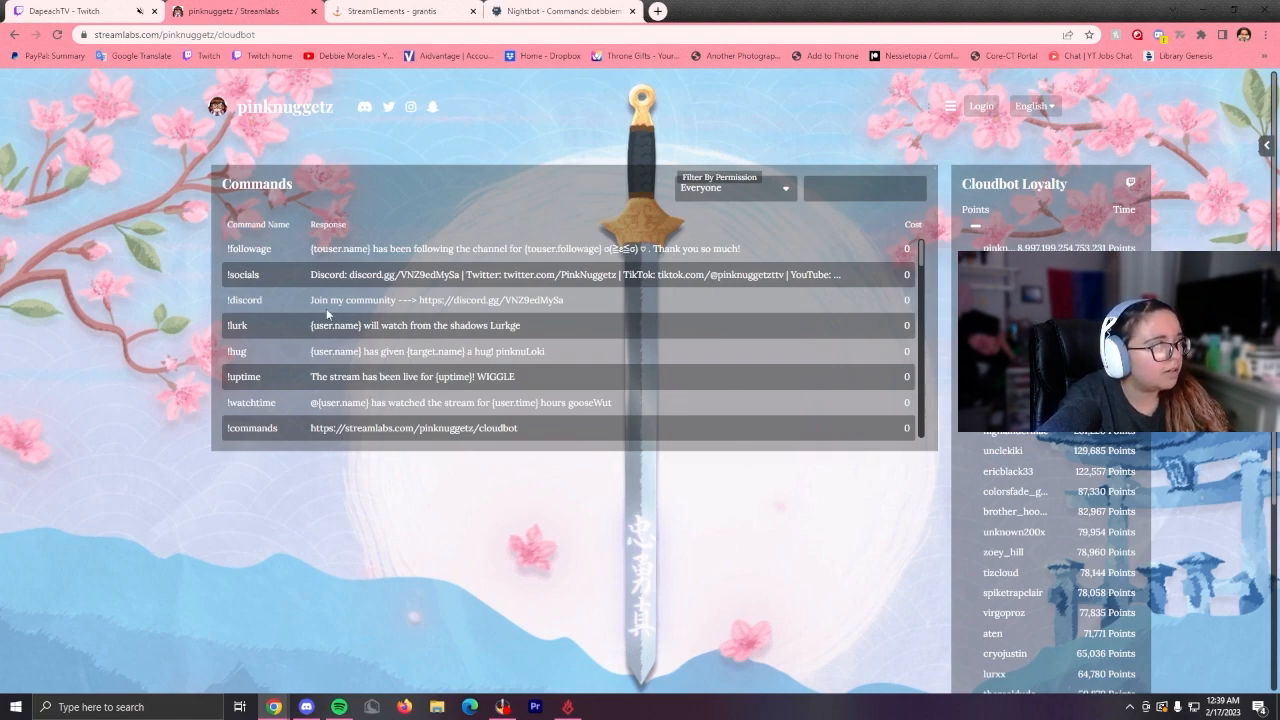
mouse_move(418, 298)
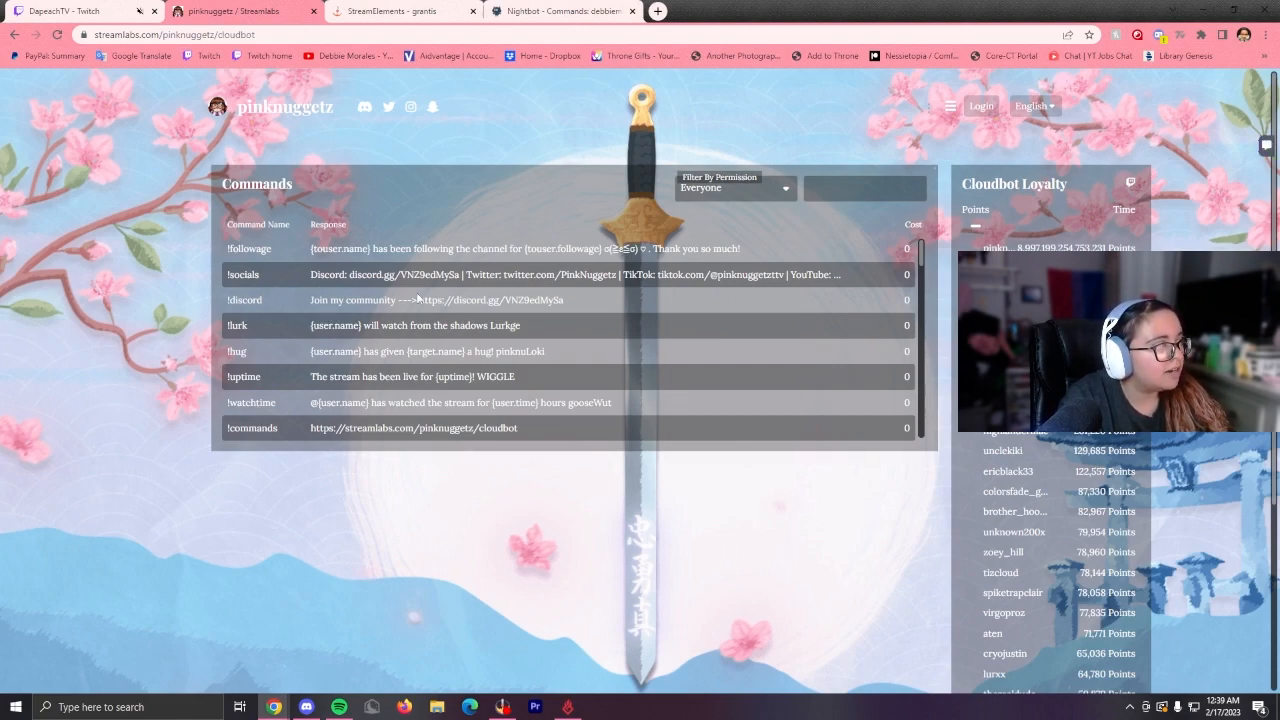
mouse_move(895, 169)
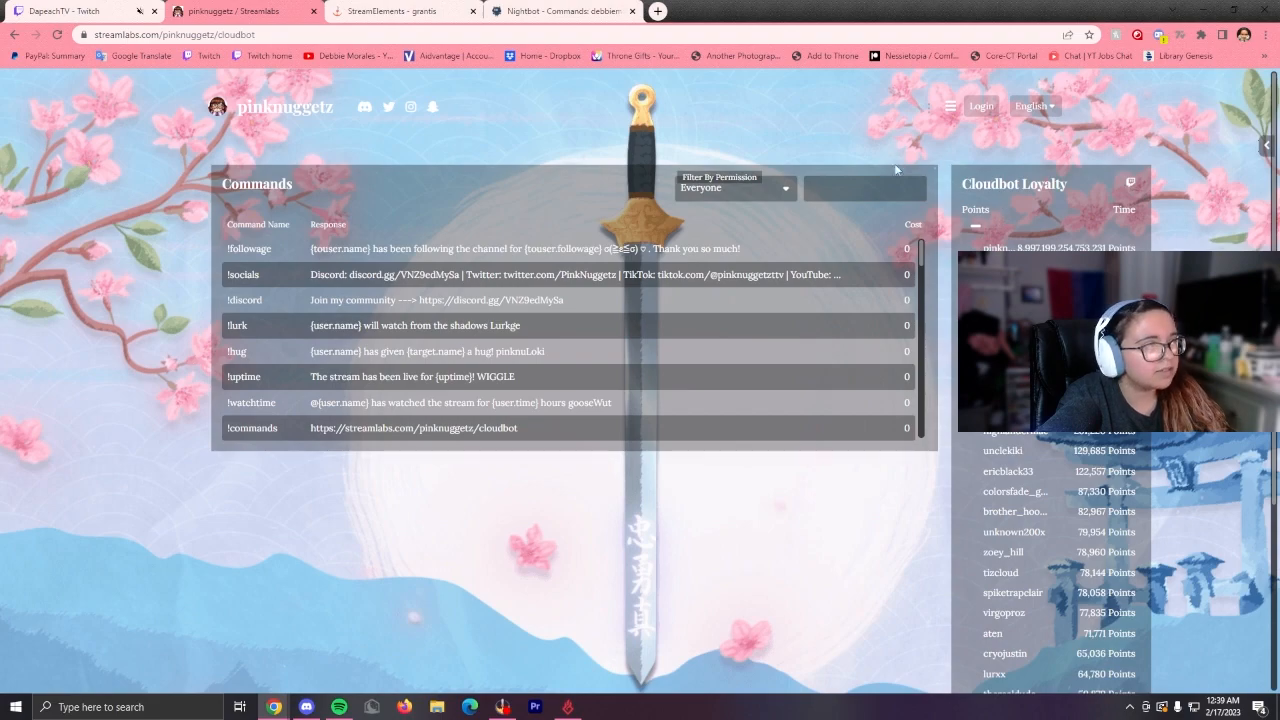
Filter the Cloudbot commands by Moderator, then by Broadcaster permission.
left_click(734, 188)
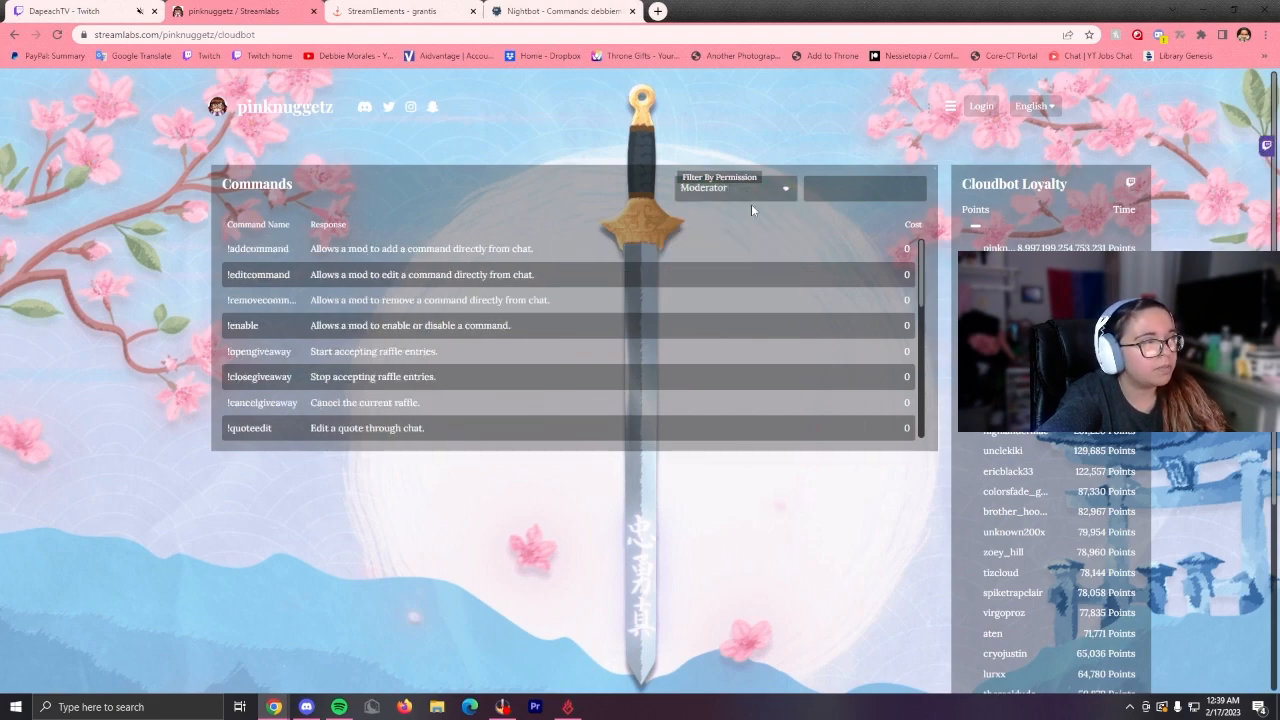
mouse_move(760, 198)
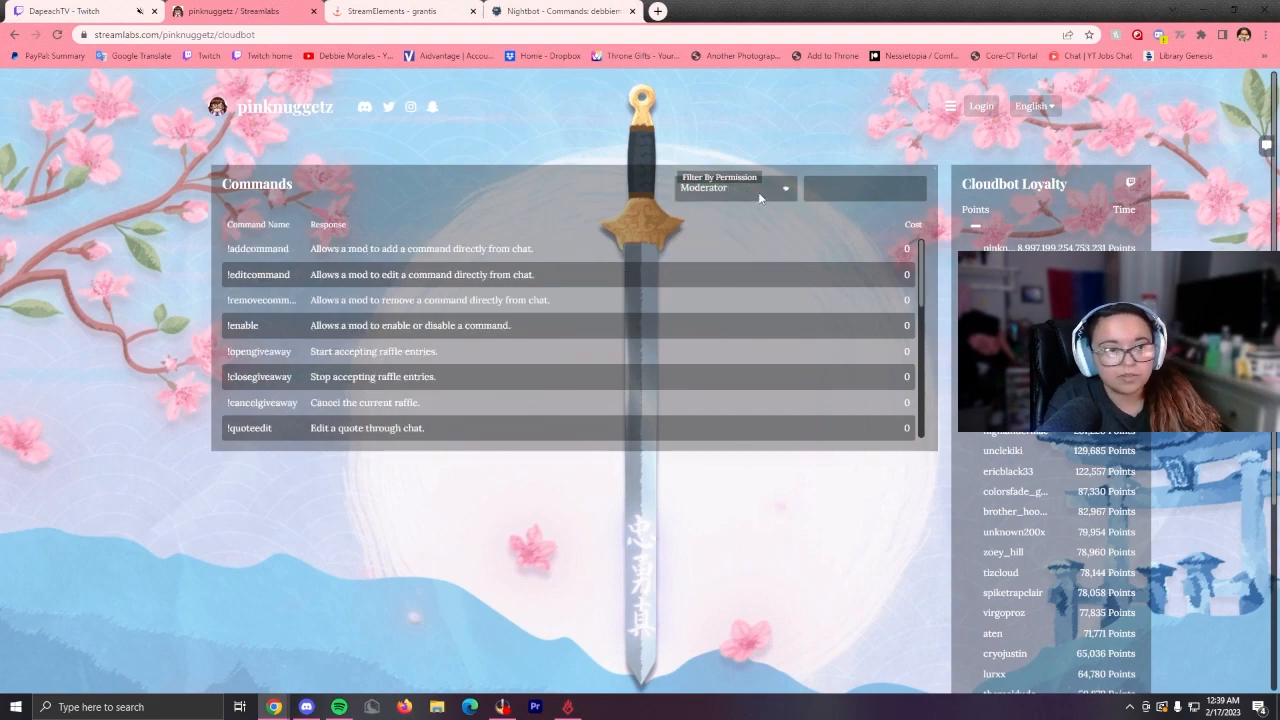
left_click(735, 188)
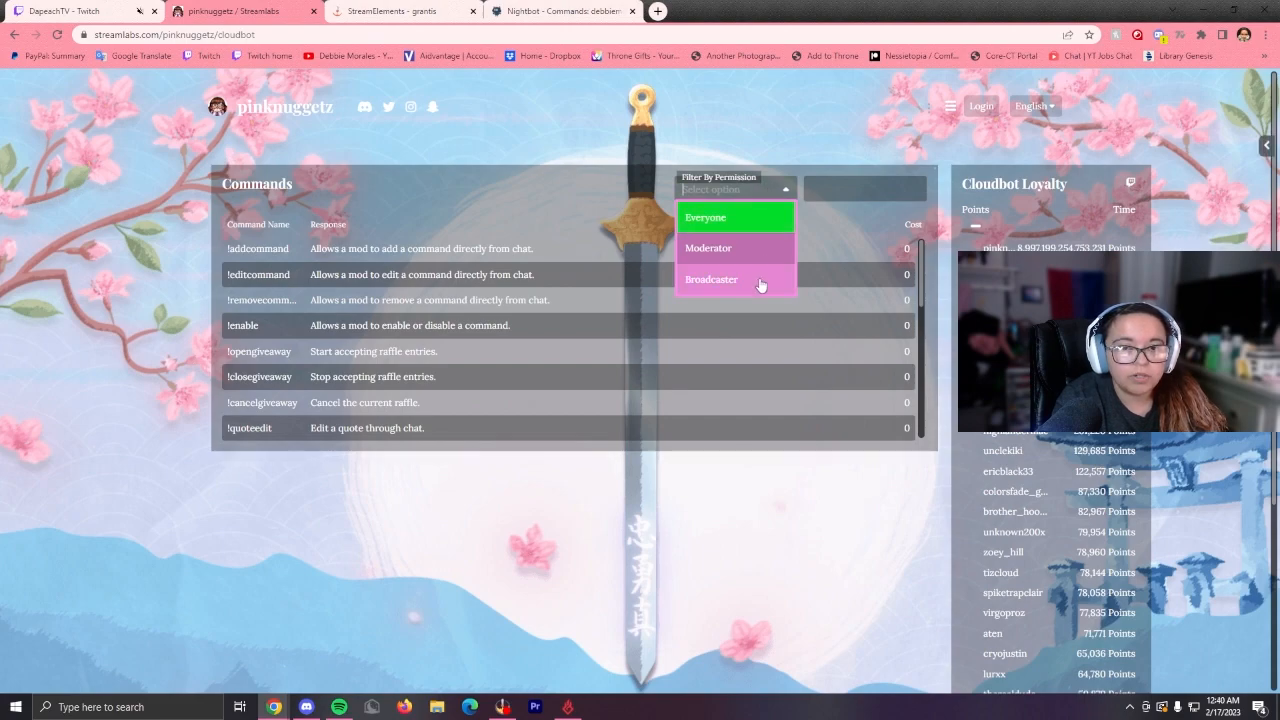
left_click(711, 279)
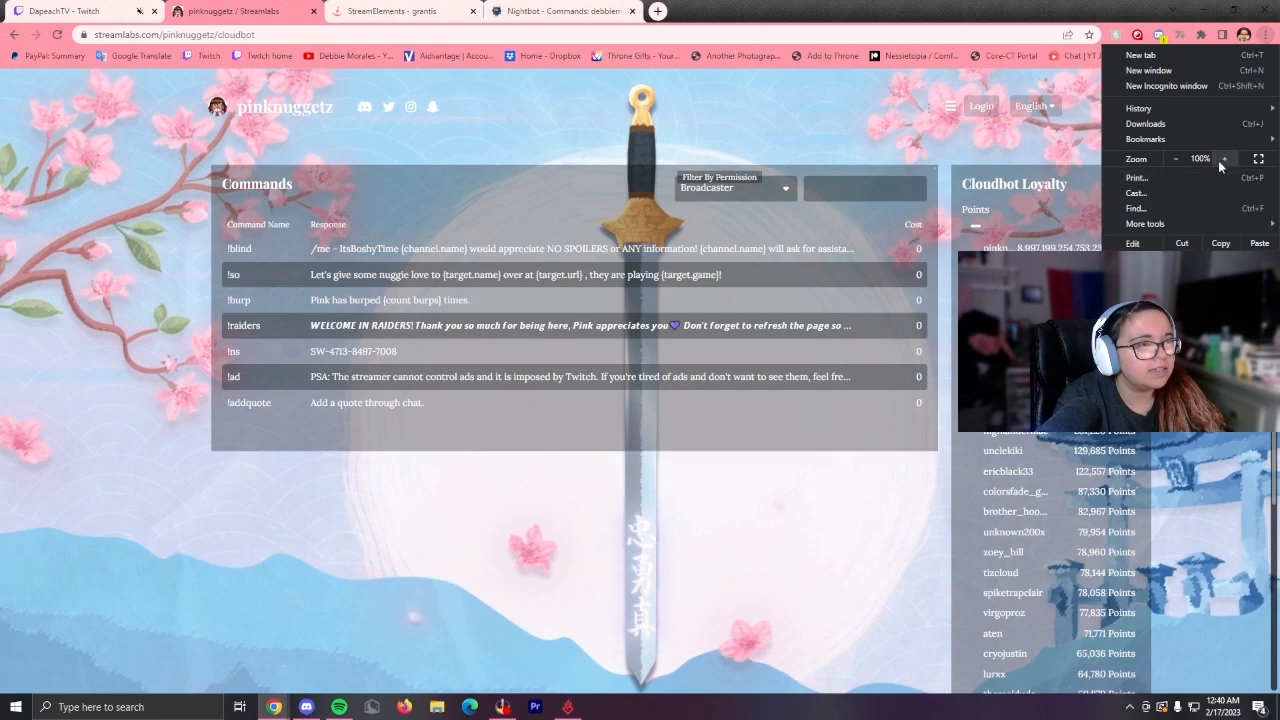
Search Cloudbot commands for '!f', then reset the permission filter to Everyone.
left_click(1224, 159)
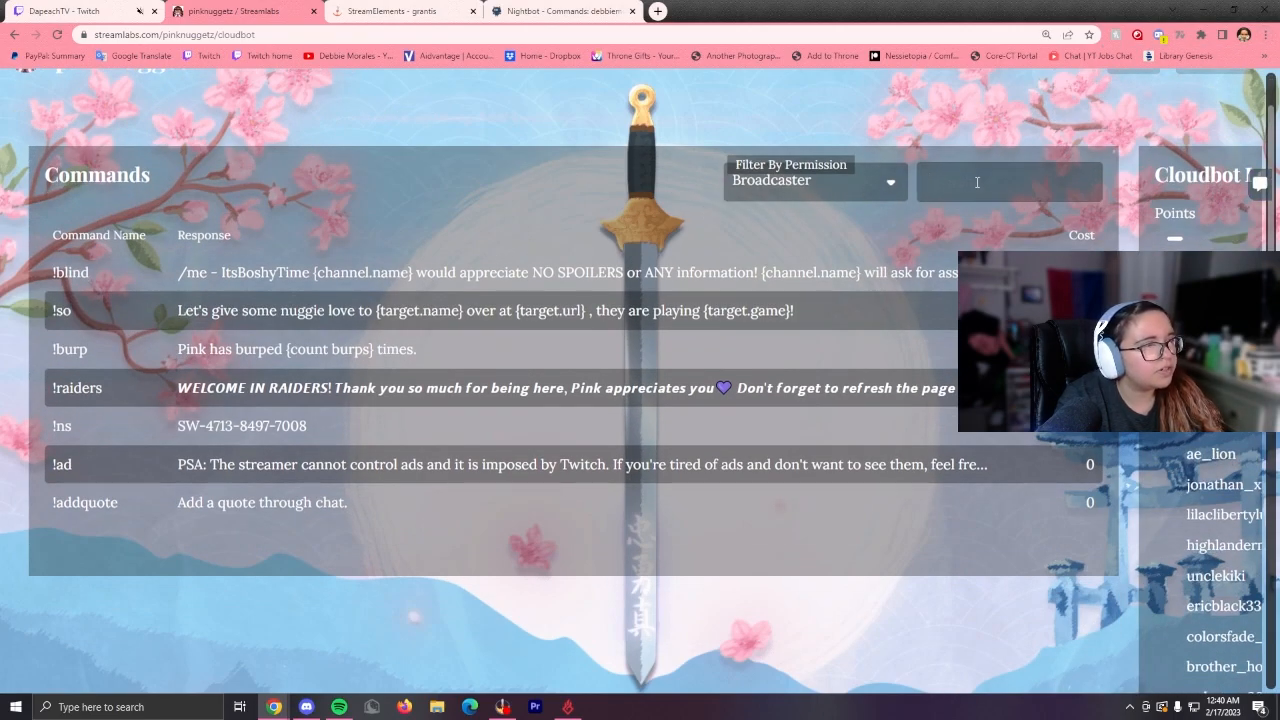
type("!follo")
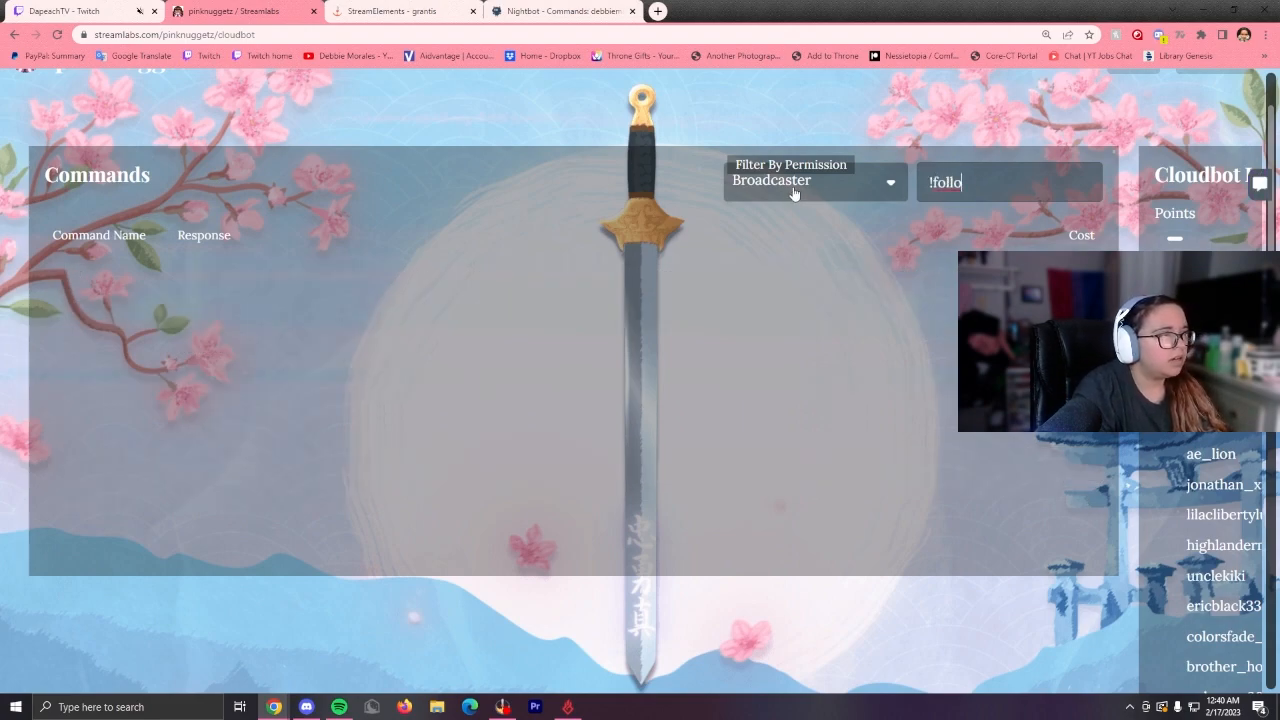
left_click(815, 181)
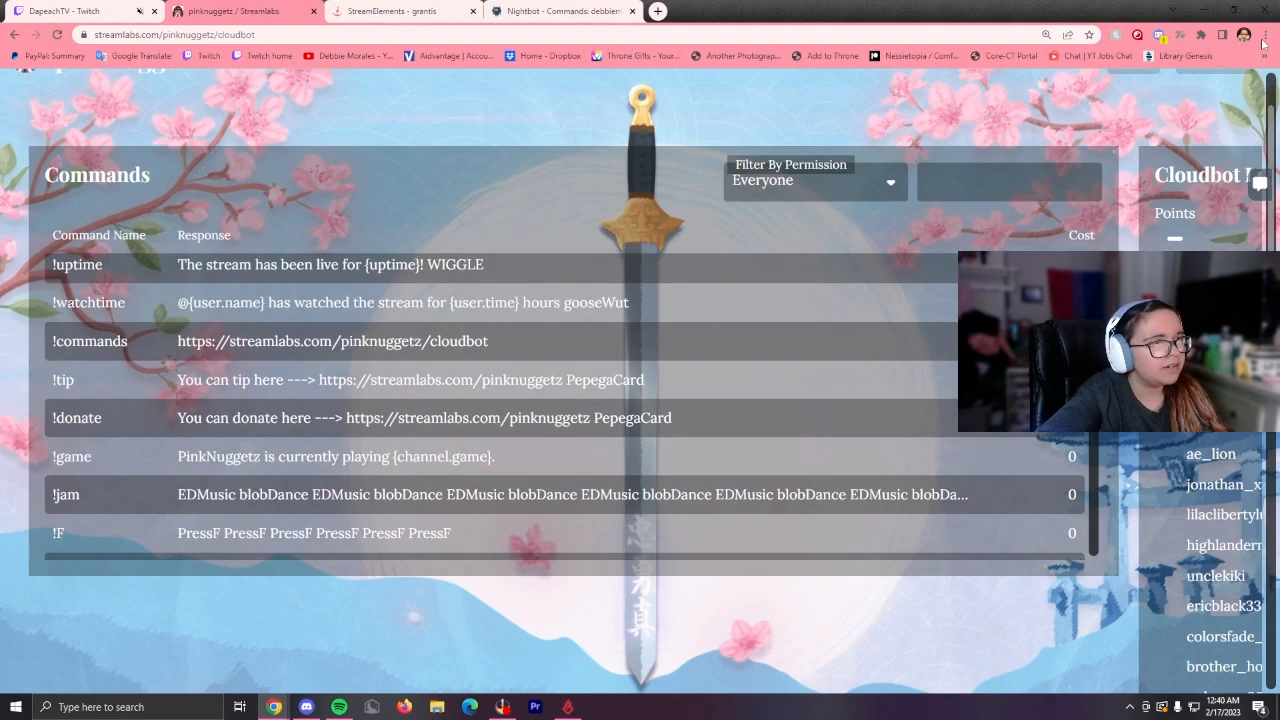
left_click(1262, 34)
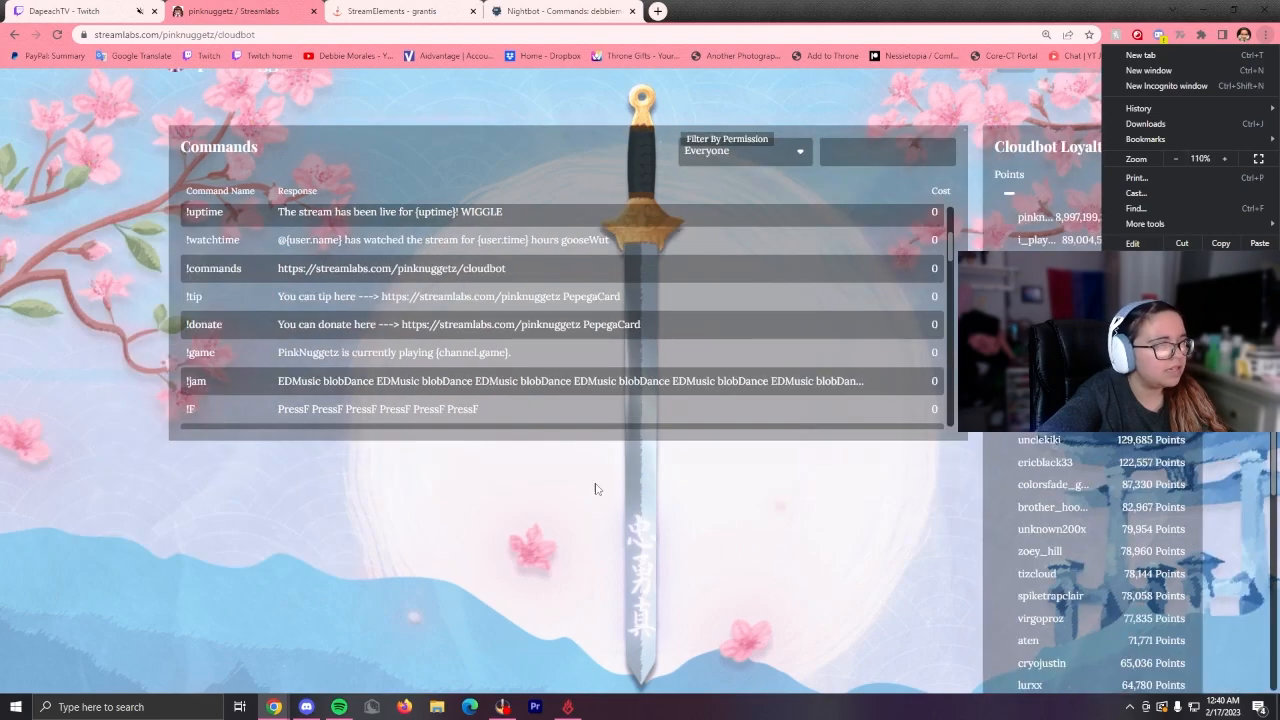
Sort StreamElements commands descending and browse the Moderator and Super Moderator tables.
left_click(400, 11)
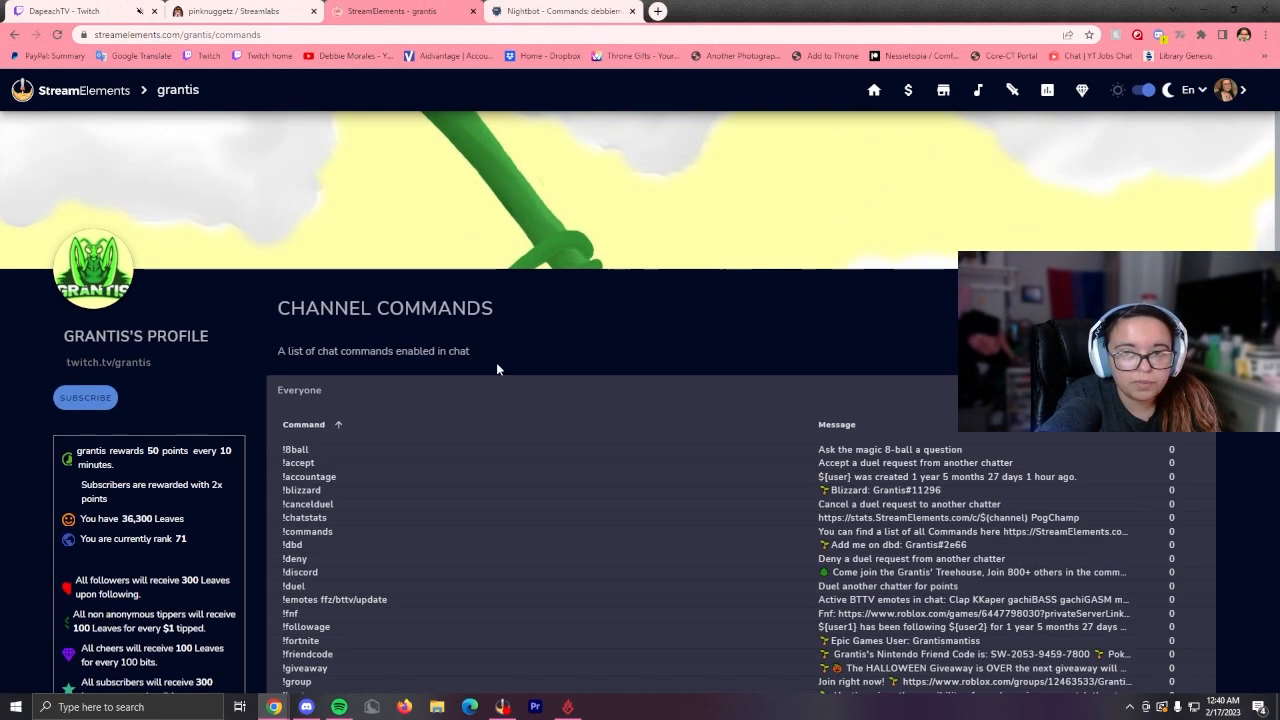
mouse_move(386, 381)
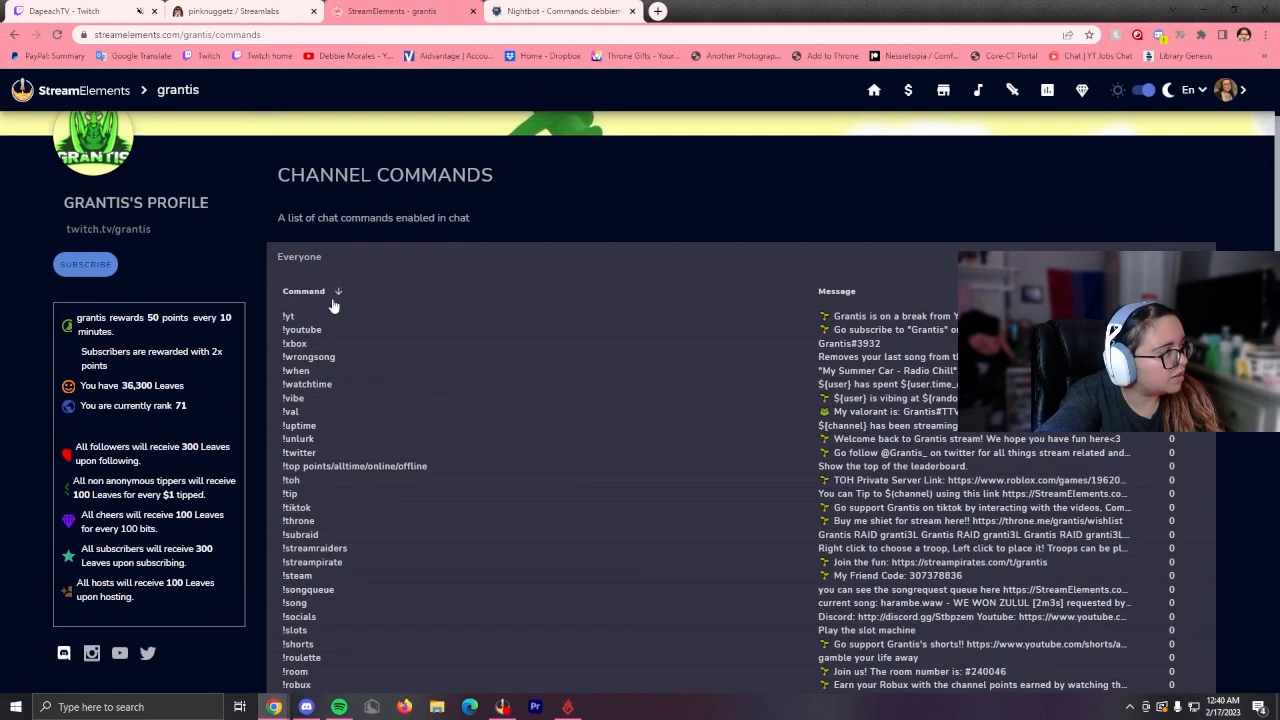
scroll("down", 3)
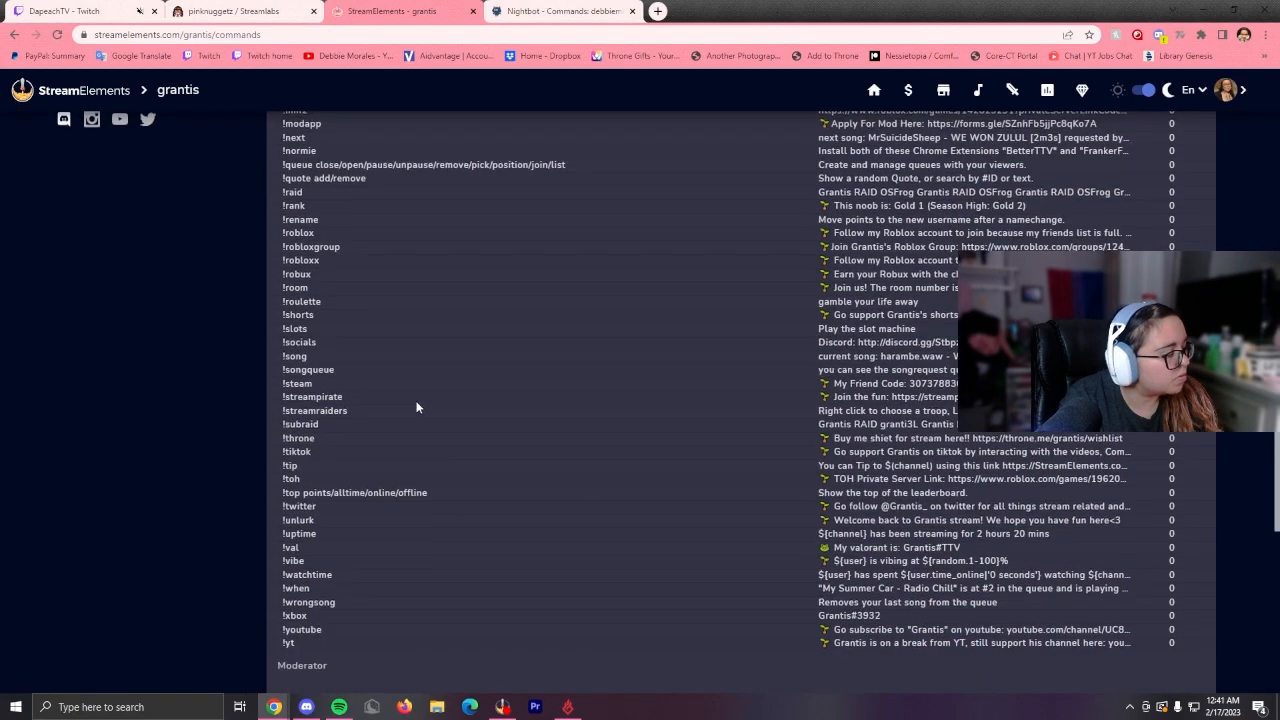
scroll("down", 3)
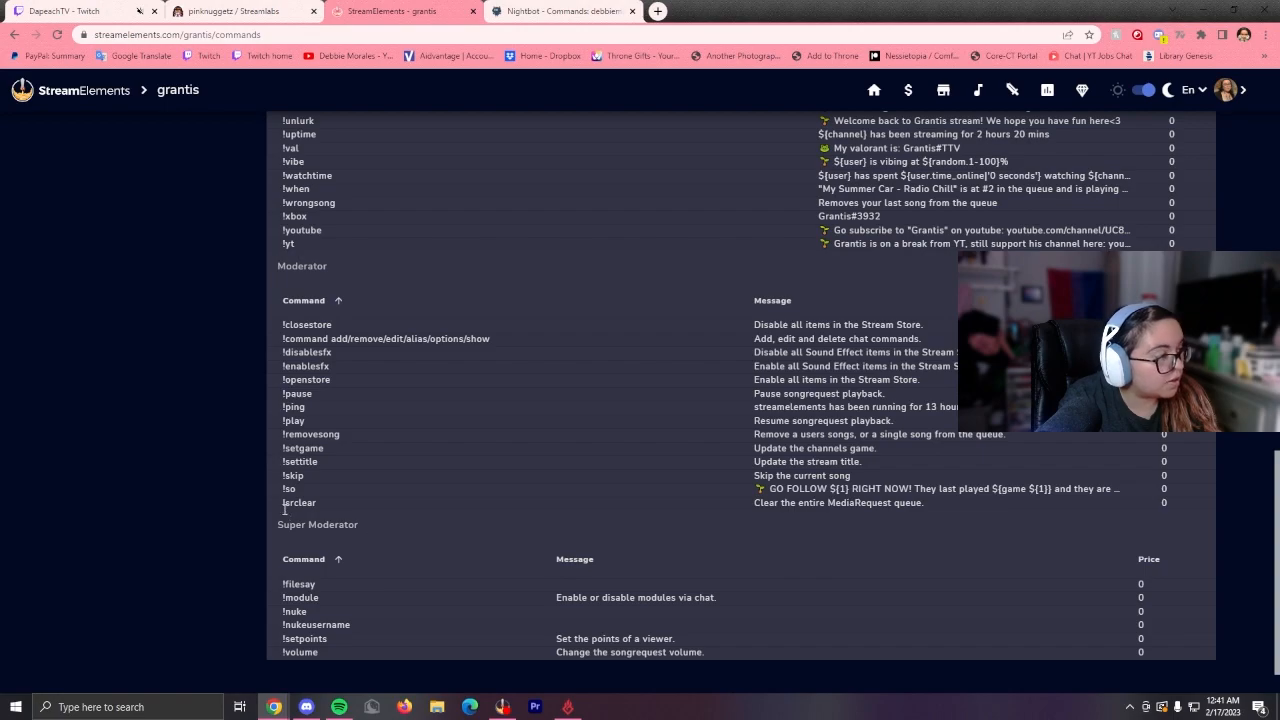
mouse_move(678, 475)
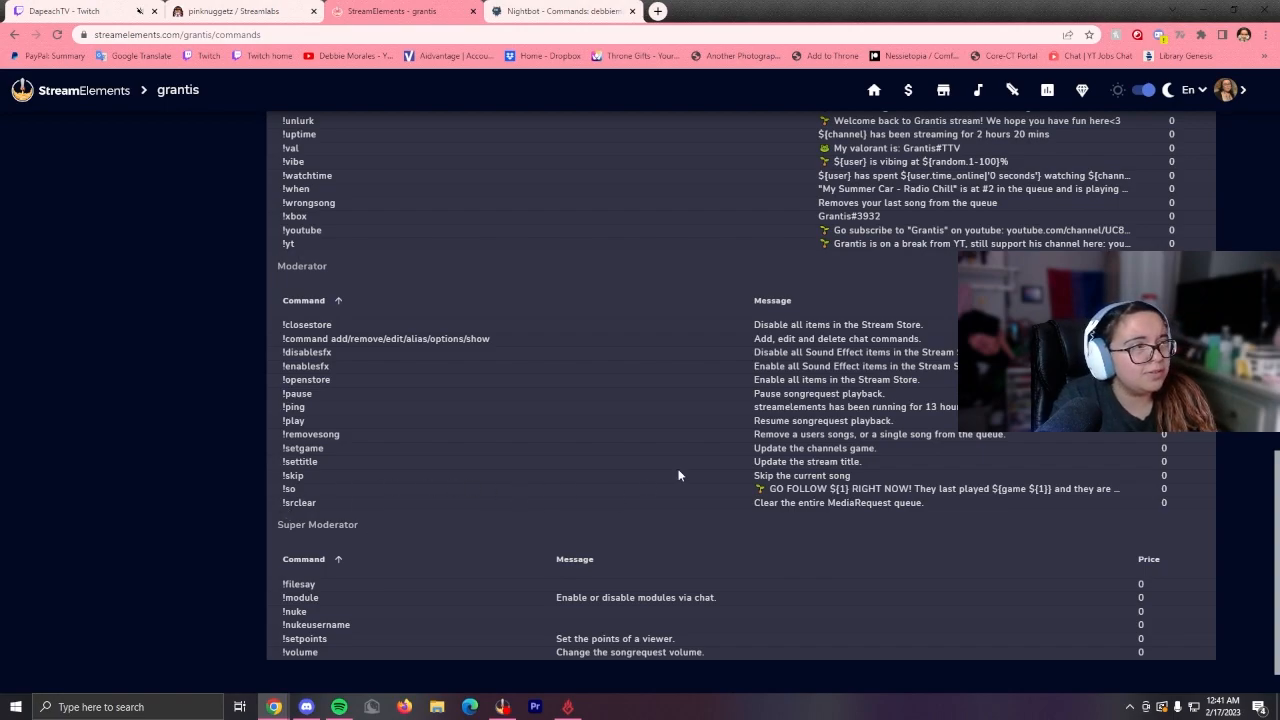
left_click(563, 11)
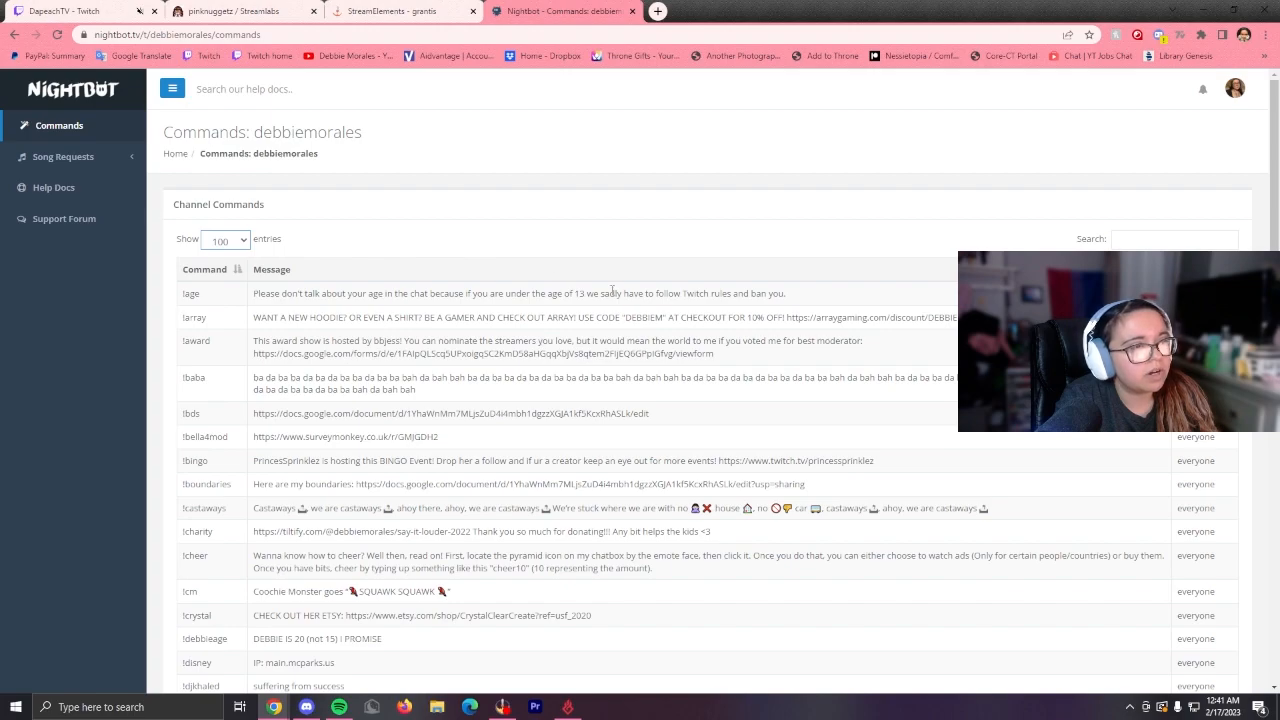
Sort Nightbot commands A–Z and scroll through entries like mouse, music, playlist and subs.
scroll("down", 3)
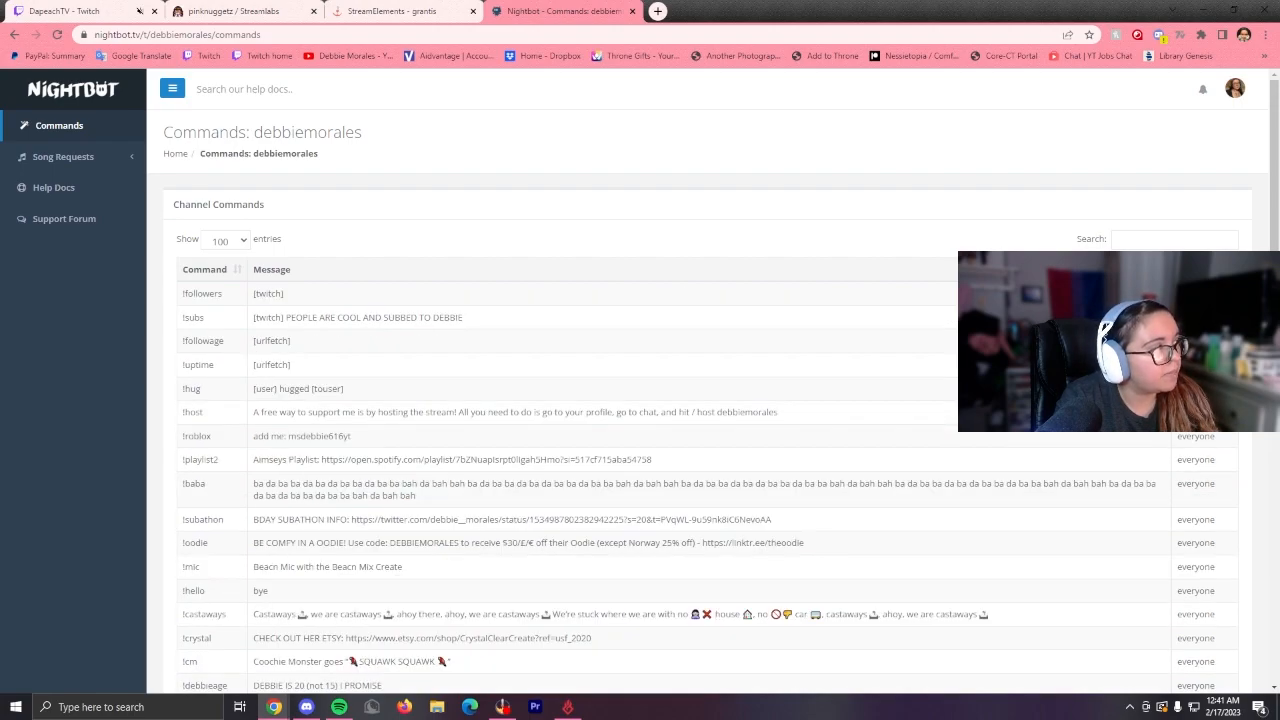
left_click(238, 270)
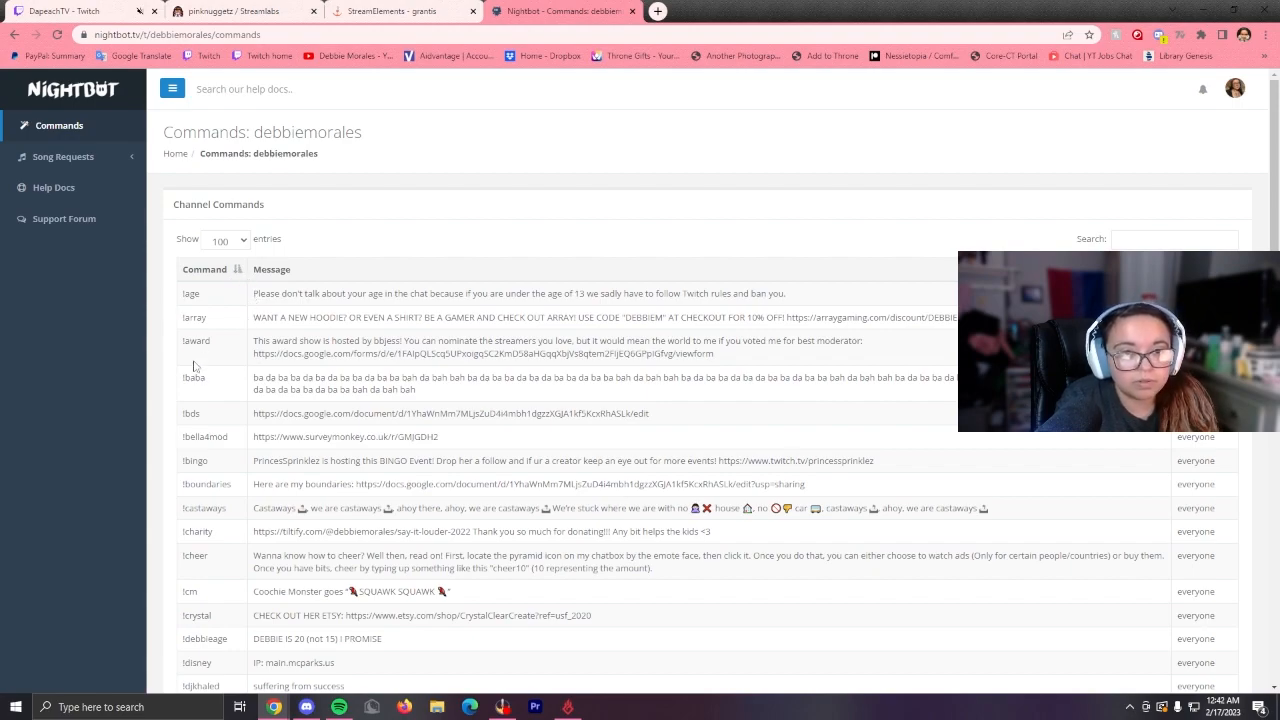
scroll("down", 3)
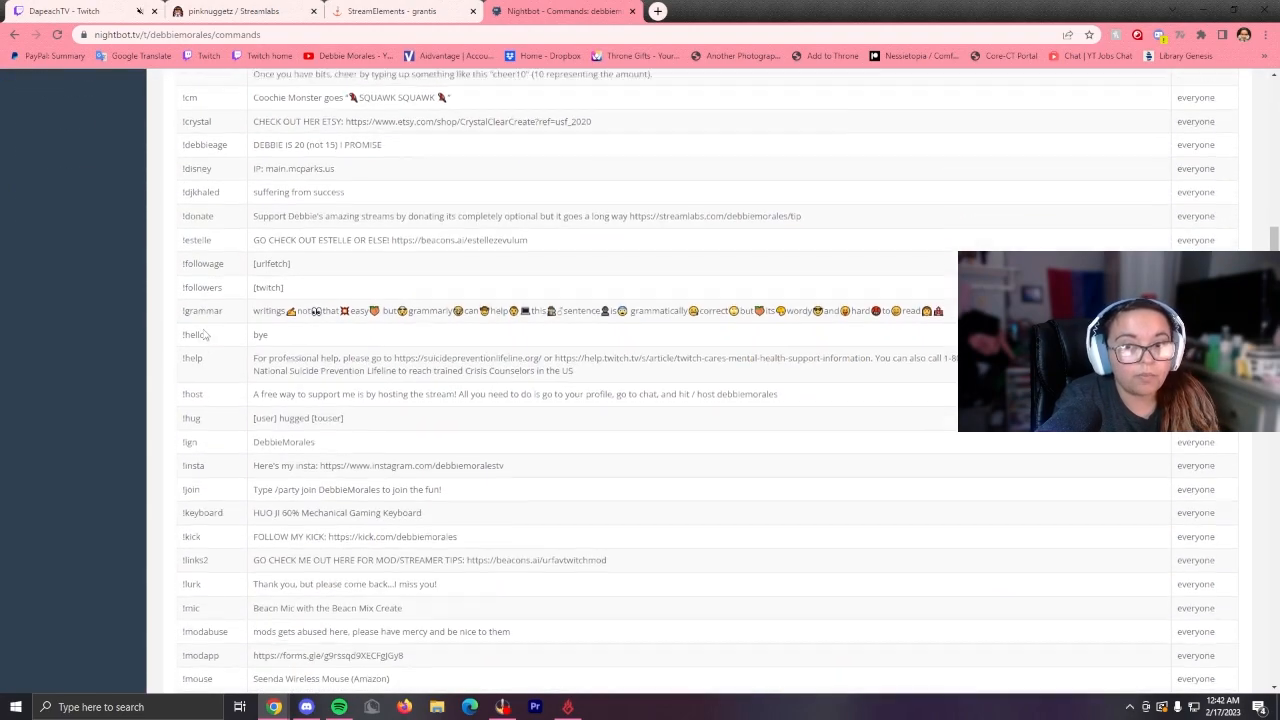
scroll("down", 3)
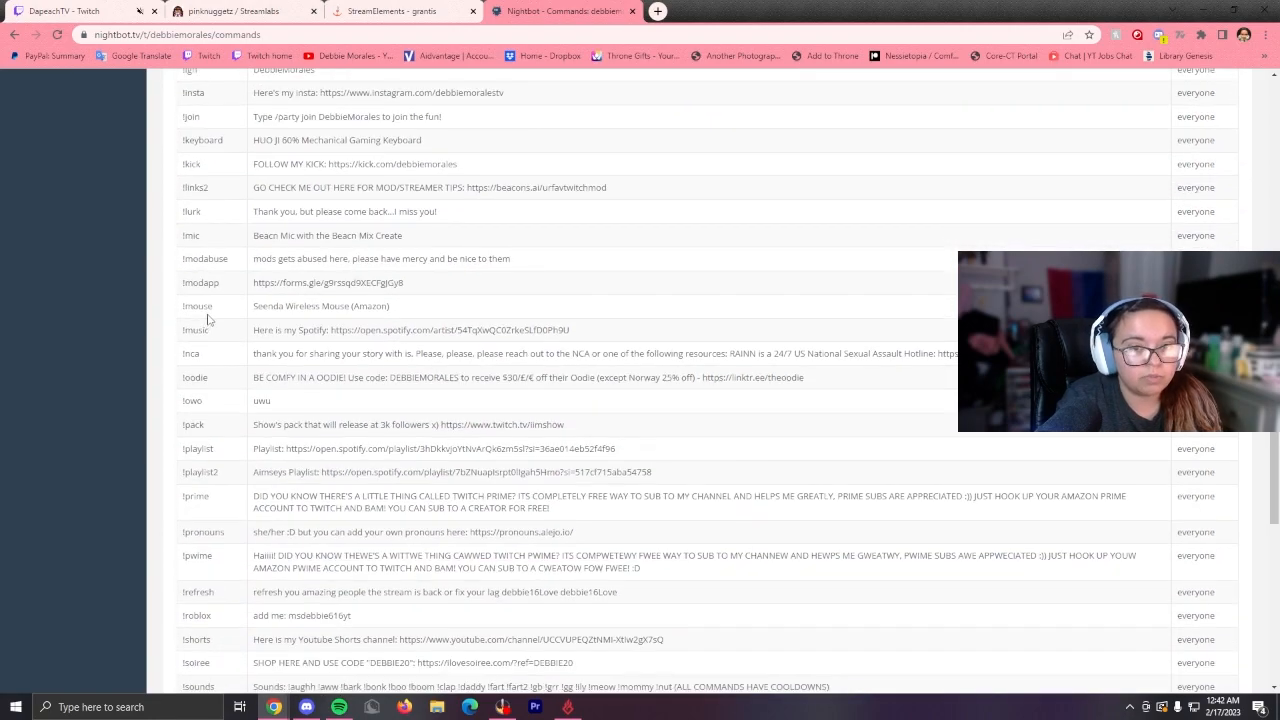
scroll("down", 3)
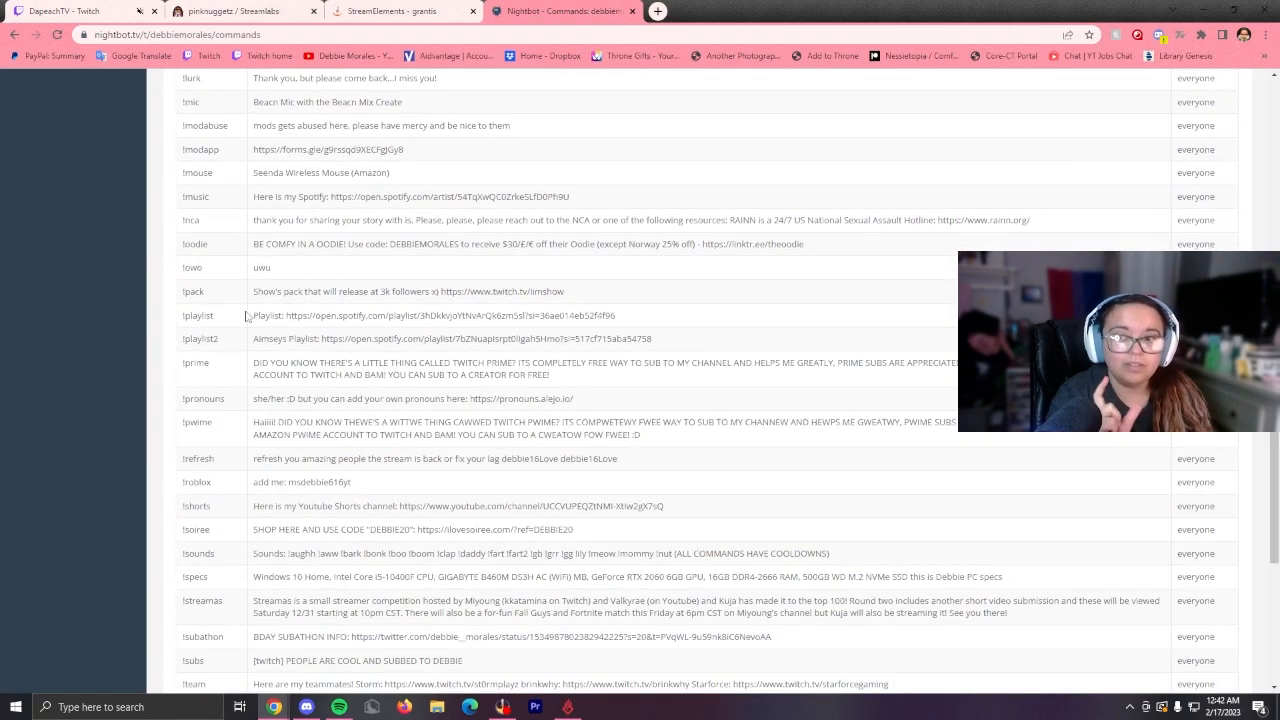